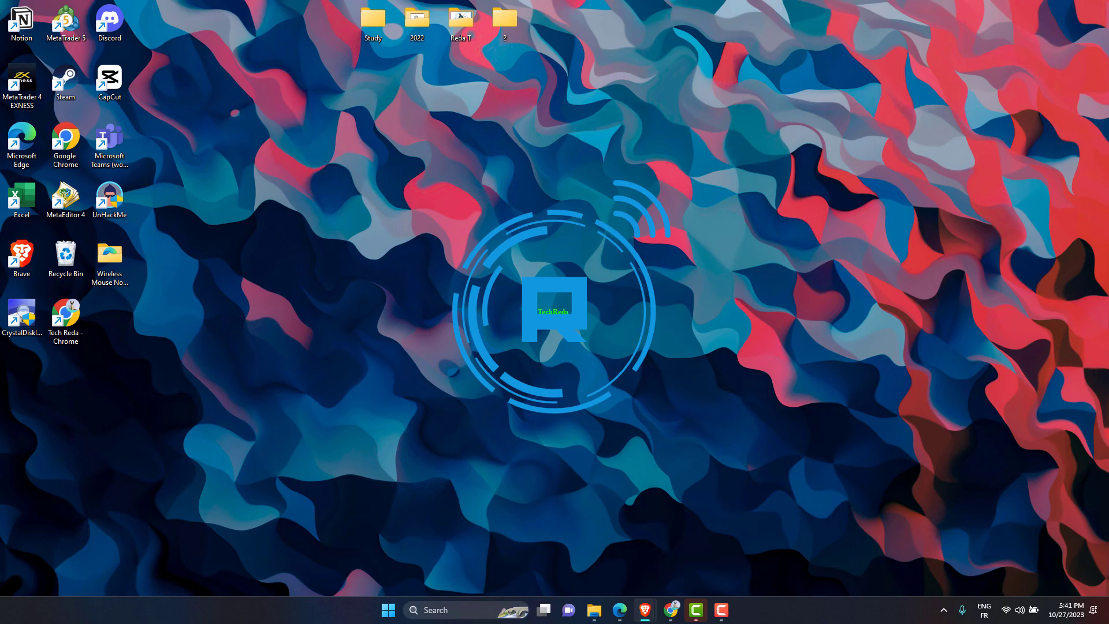
- Search for 'regedit' and launch Registry Editor from the results
{"action": "type", "text": "regedit"}
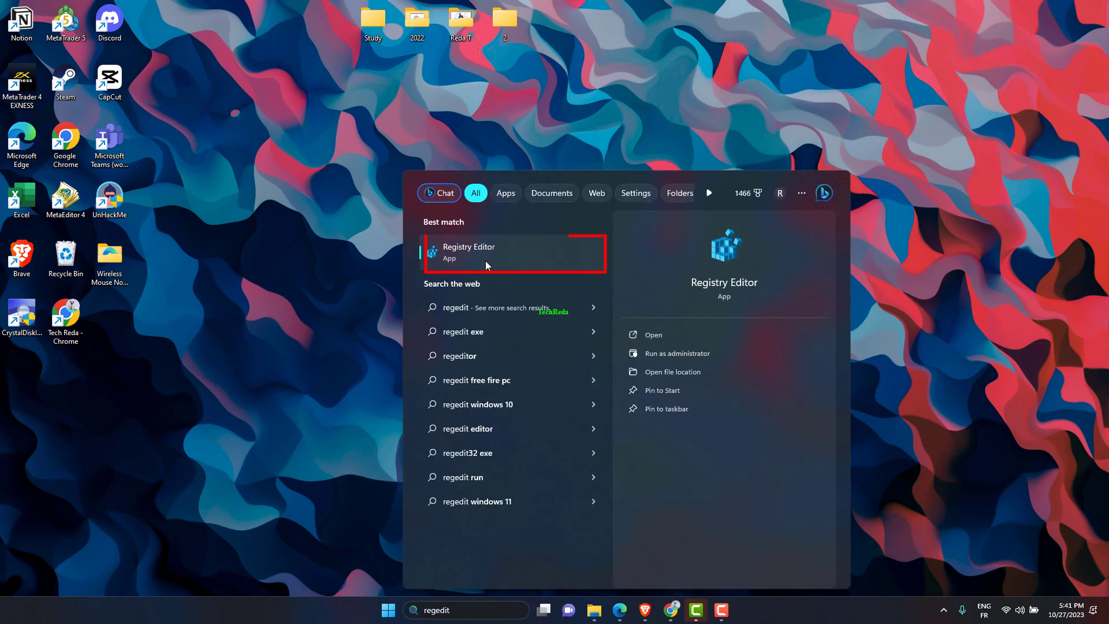
{"action": "left_click", "coordinate": [469, 252]}
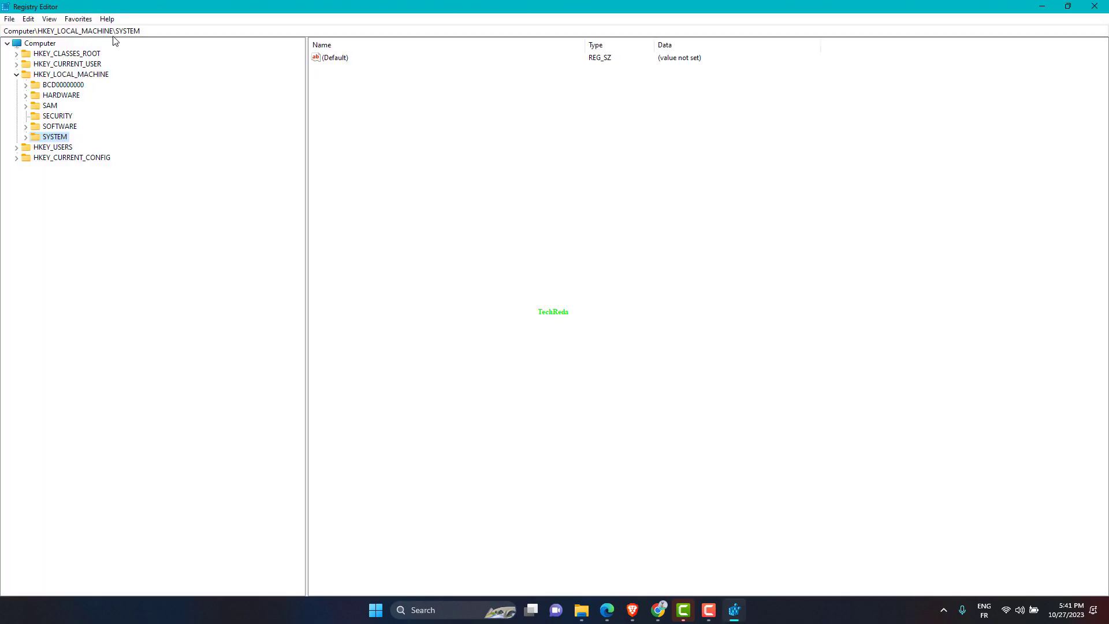
- Export the SYSTEM branch as 'Backup' to the Desktop via File > Export
{"action": "left_click", "coordinate": [9, 19]}
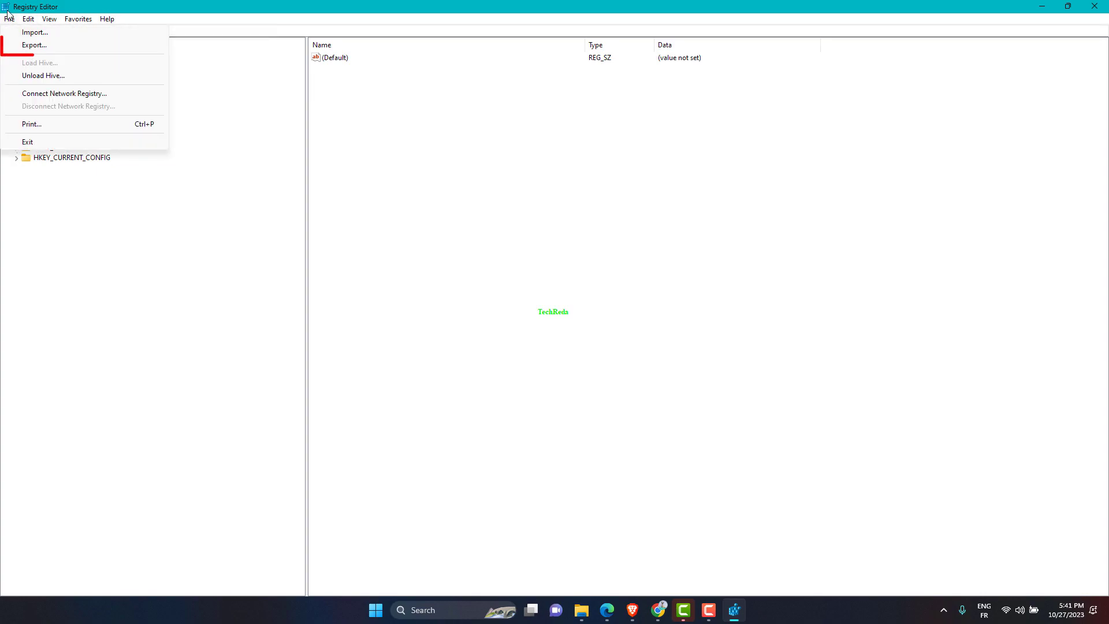
{"action": "left_click", "coordinate": [34, 44]}
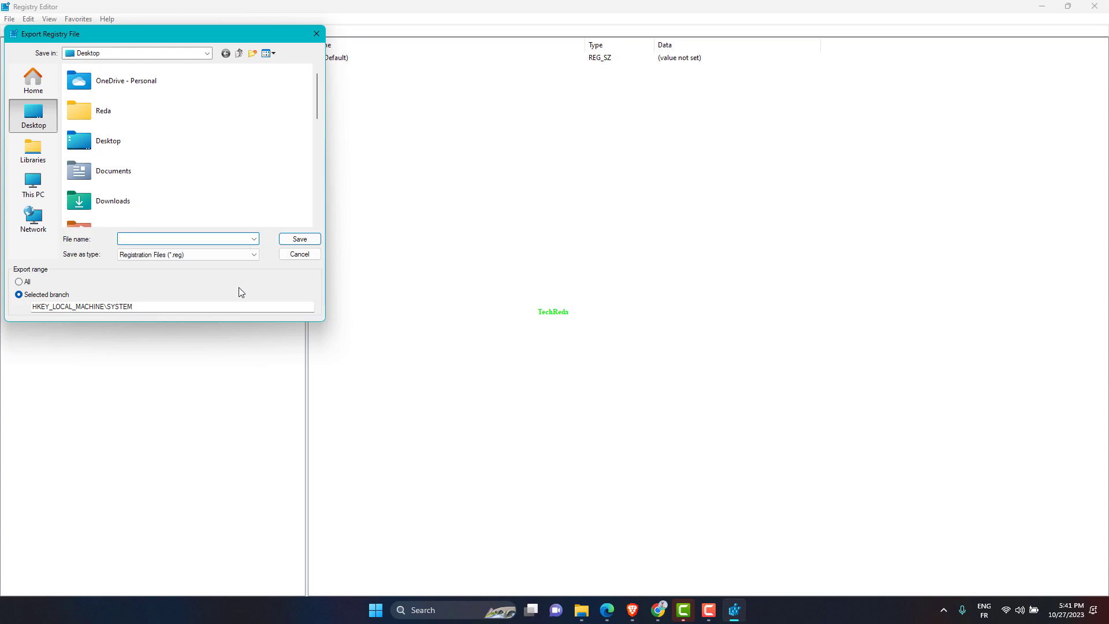
{"action": "type", "text": "Backup"}
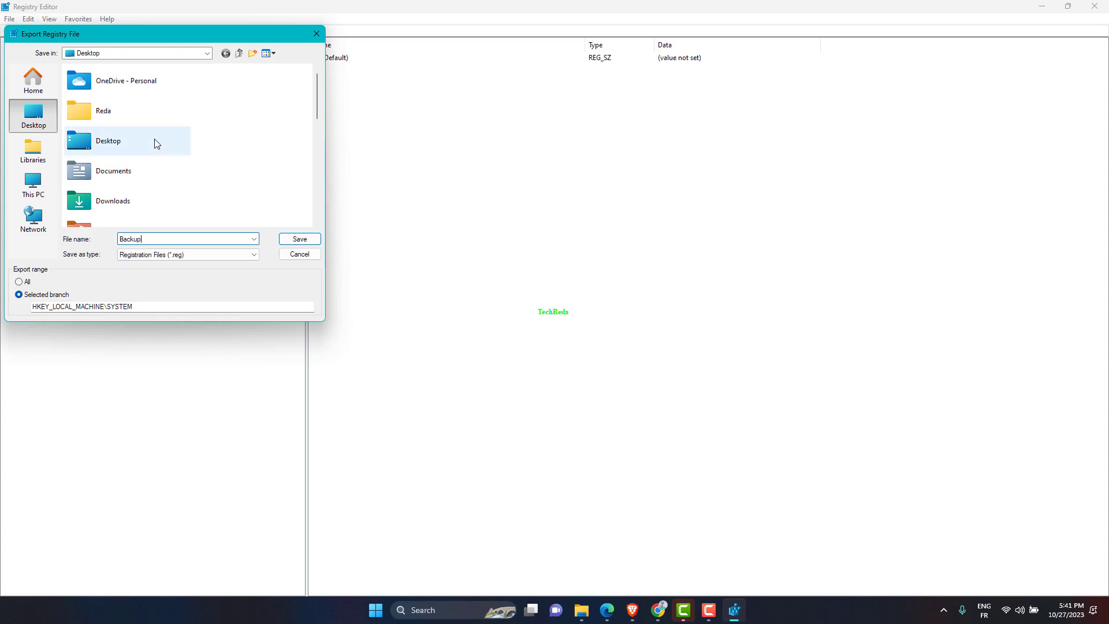
{"action": "double_click", "coordinate": [108, 141]}
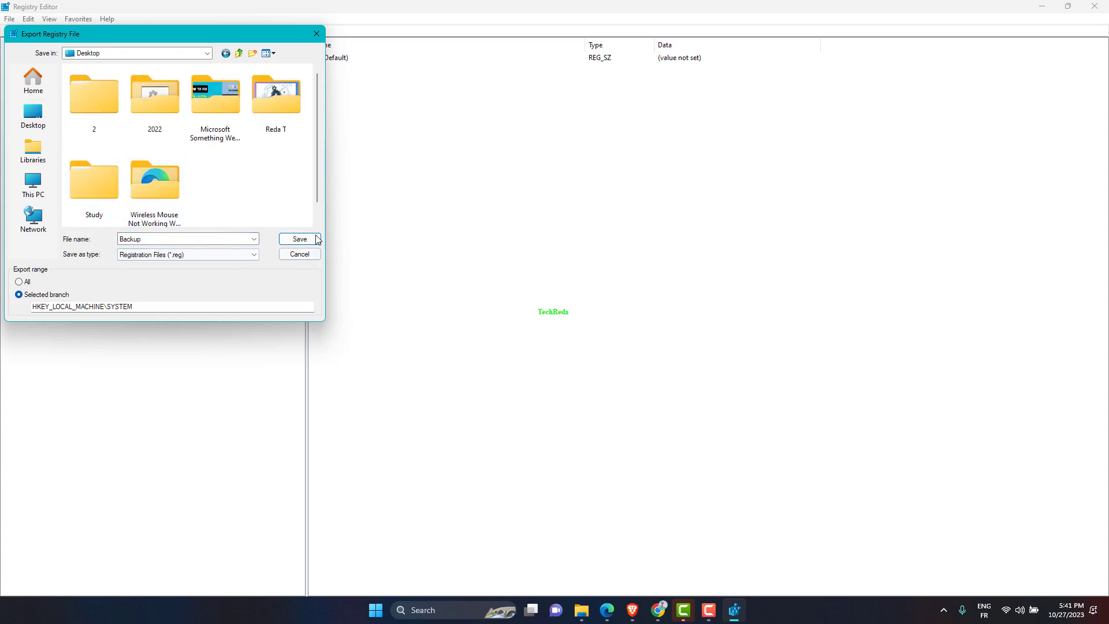
{"action": "left_click", "coordinate": [299, 240]}
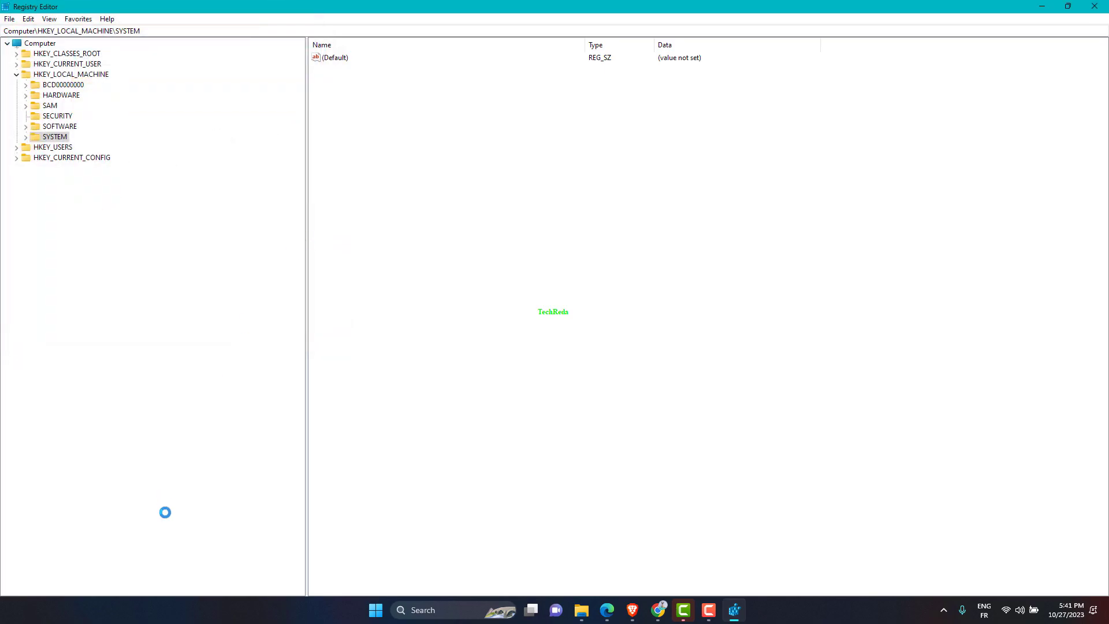
- Expand HKEY_LOCAL_MACHINE > SYSTEM > CurrentControlSet in the key tree
{"action": "left_click", "coordinate": [70, 73]}
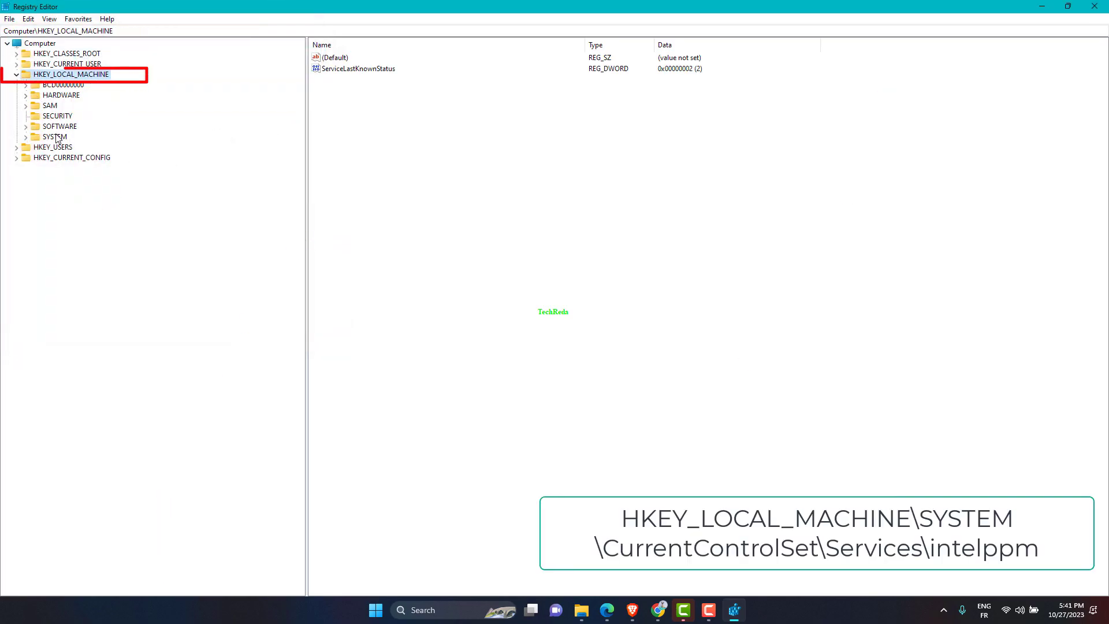
{"action": "left_click", "coordinate": [58, 115]}
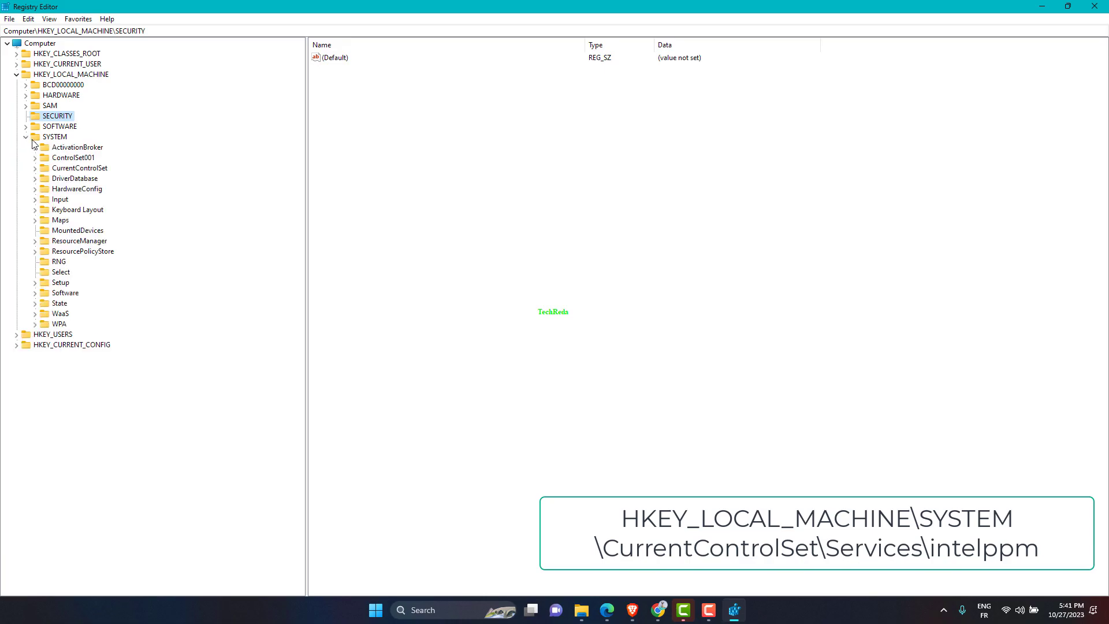
{"action": "left_click", "coordinate": [54, 136]}
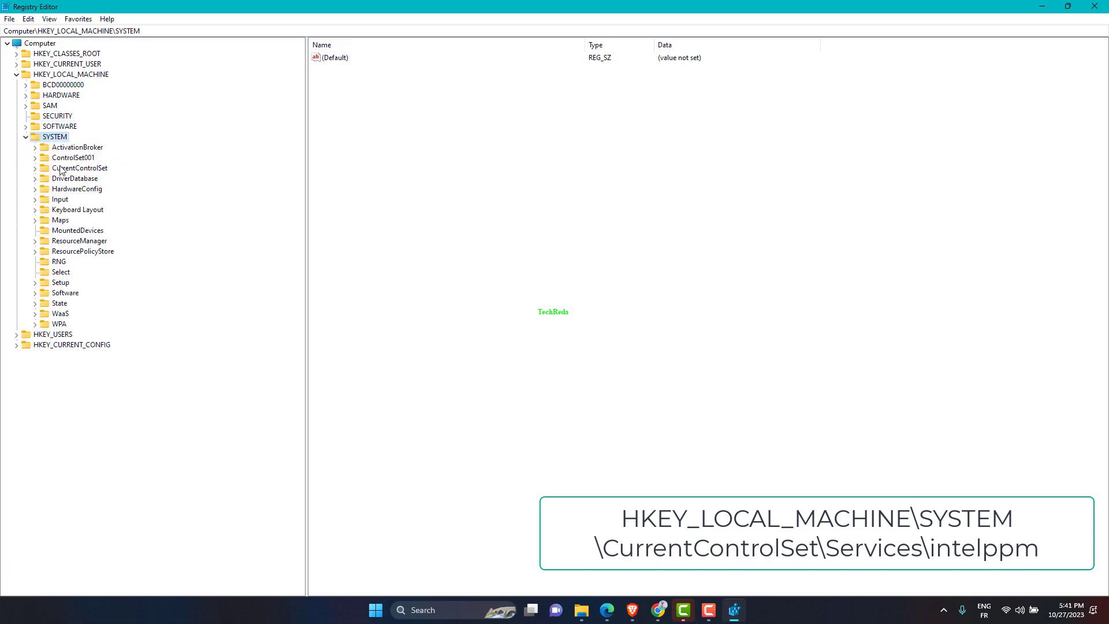
{"action": "left_click", "coordinate": [79, 167]}
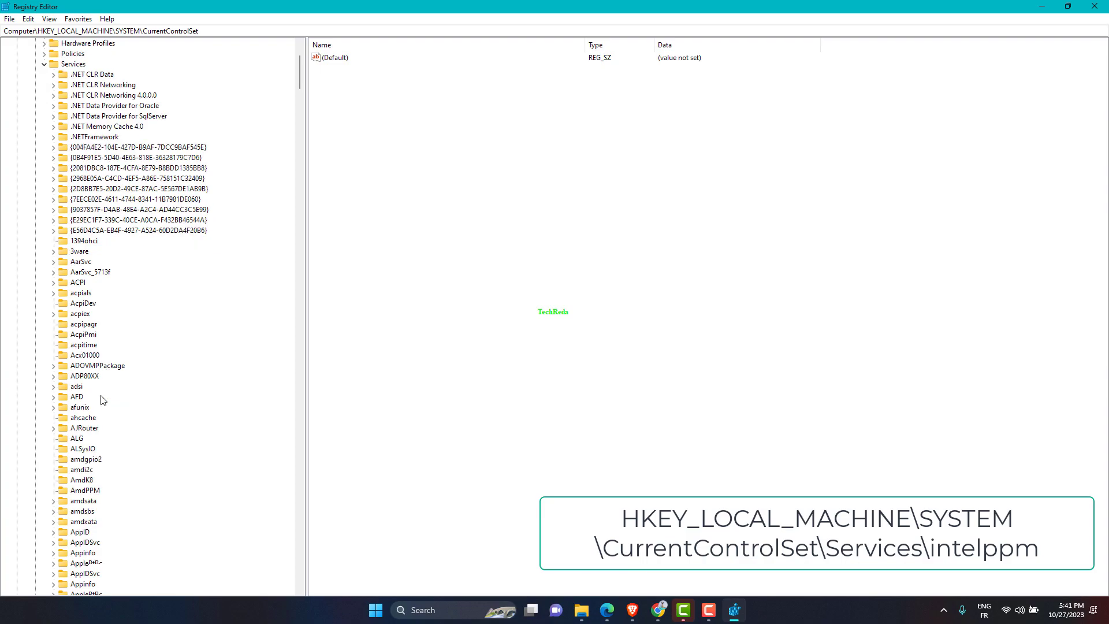
- Select the intelppm key under Services to show its Start value of 3
{"action": "scroll", "scroll_direction": "down", "scroll_amount": 3}
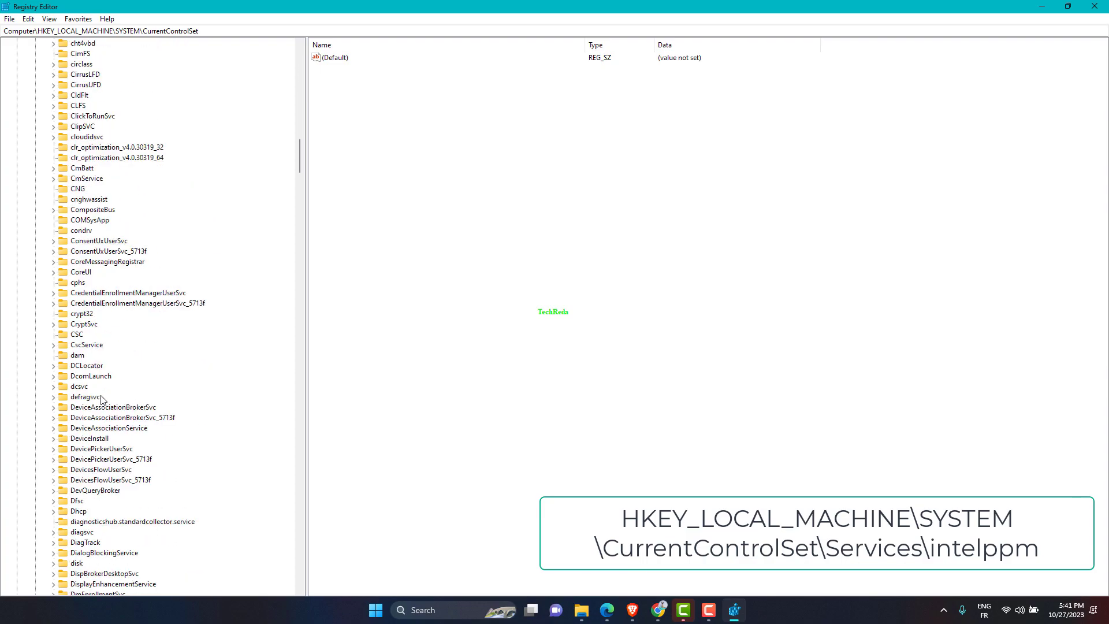
{"action": "scroll", "scroll_direction": "down", "scroll_amount": 3}
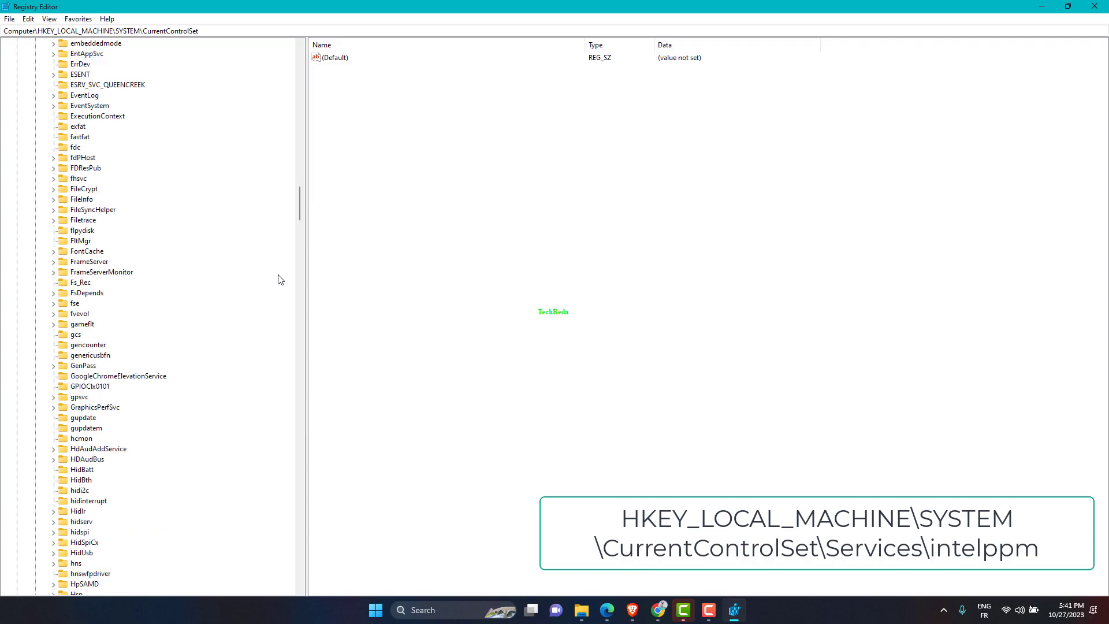
{"action": "scroll", "scroll_direction": "down", "scroll_amount": 3}
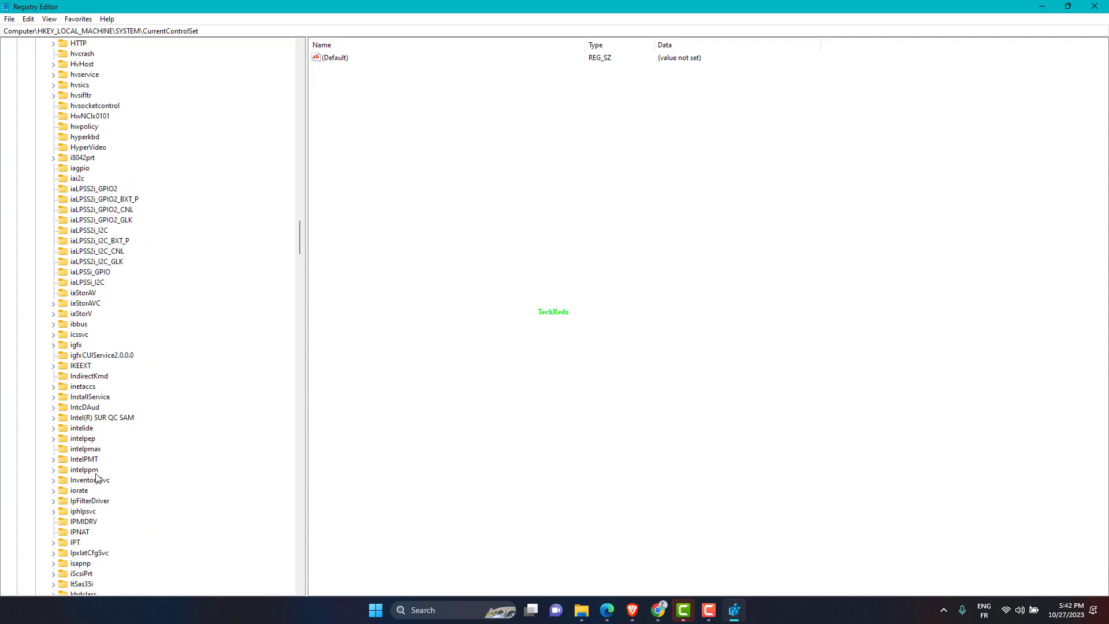
{"action": "left_click", "coordinate": [85, 469]}
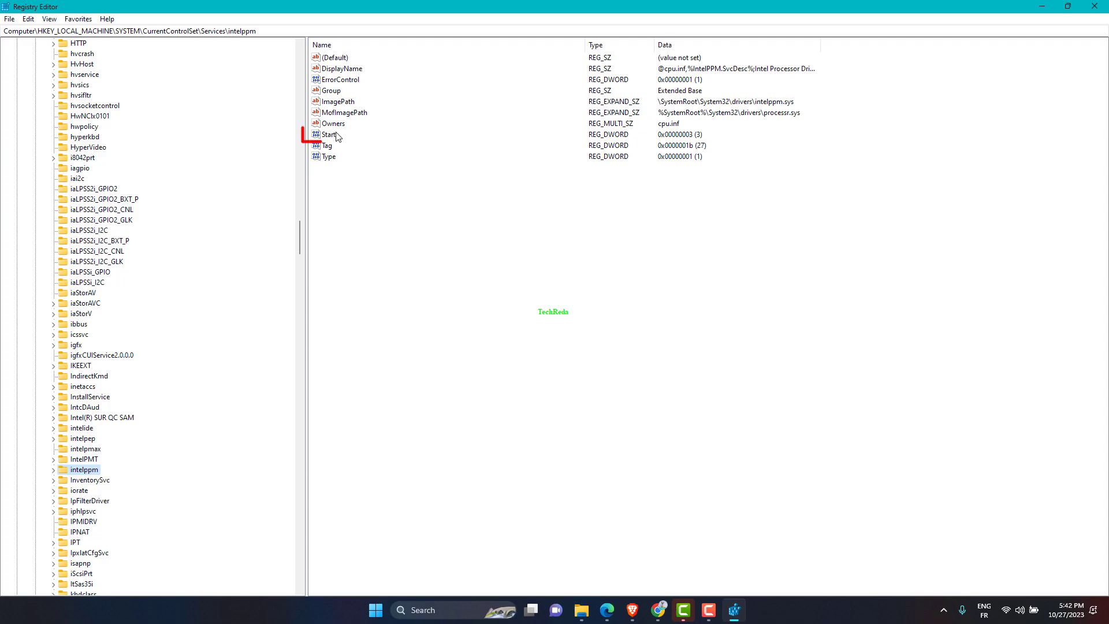
{"action": "double_click", "coordinate": [330, 134]}
{"action": "type", "text": "1"}
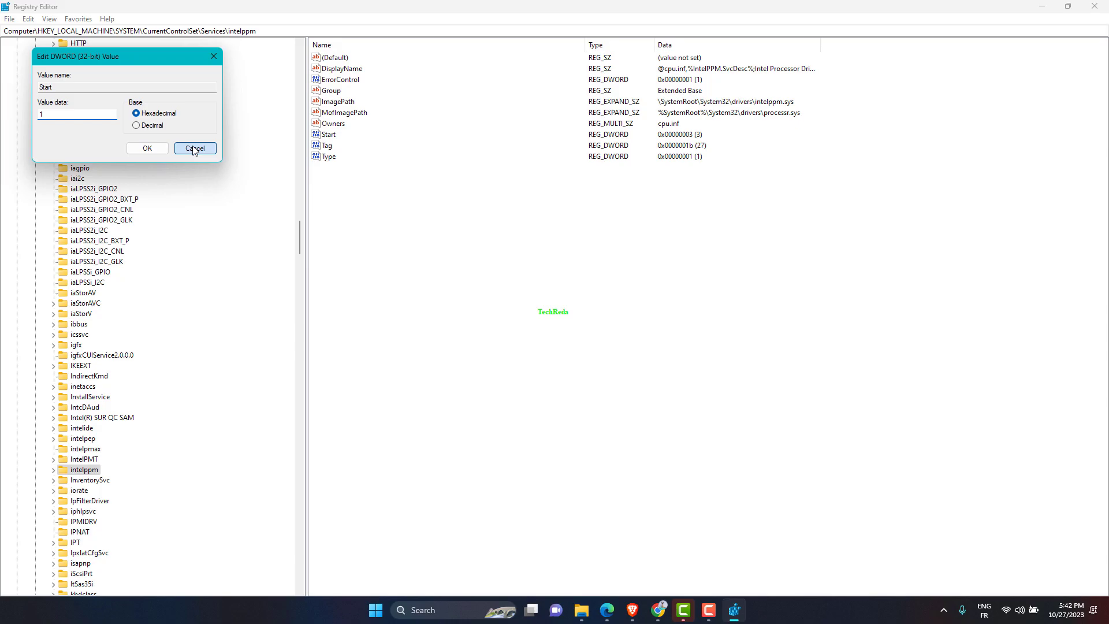
{"action": "left_click", "coordinate": [194, 148]}
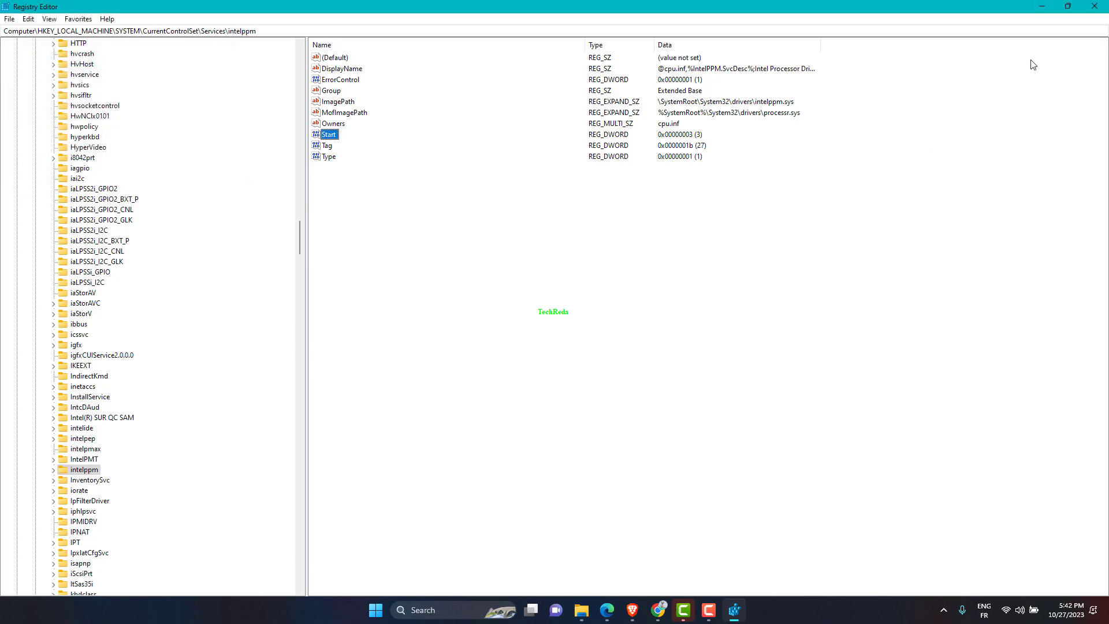